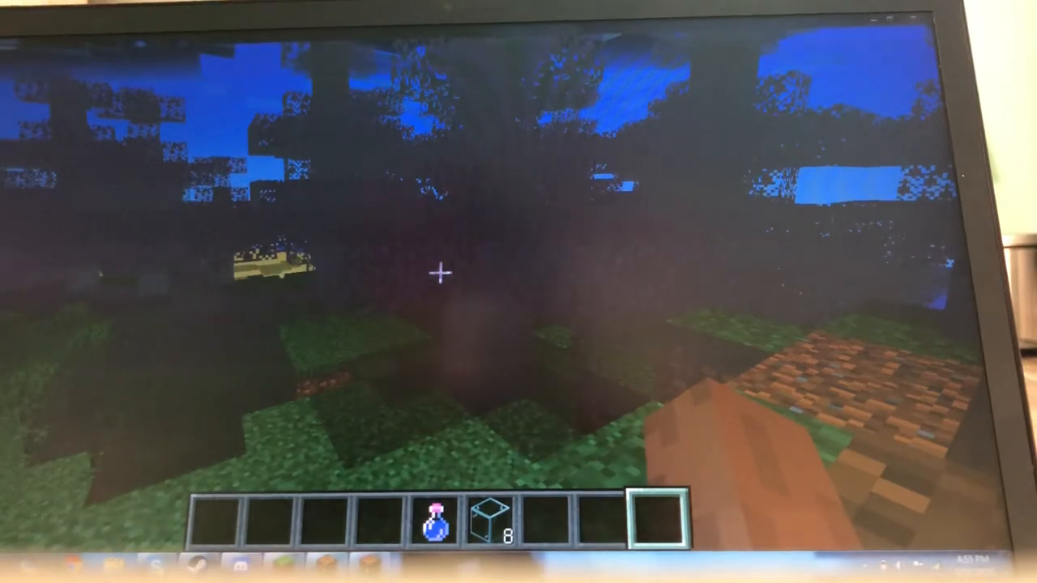
Bring up the creative inventory from the dark forest world.
{"action": "key", "text": "e"}
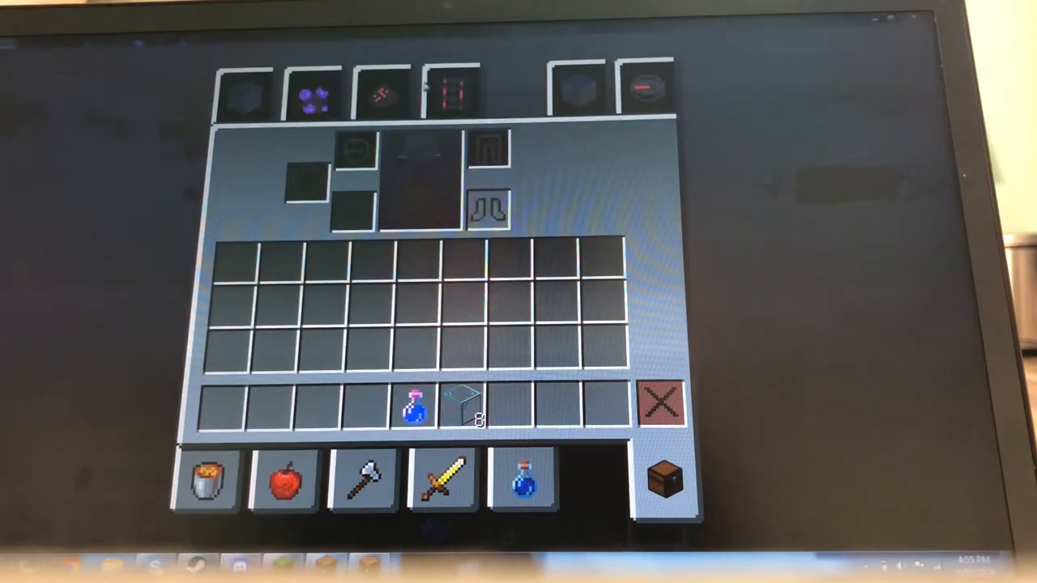
Browse the Foodstuffs, Tools and Combat categories and place a cobblestone stack in the hotbar.
{"action": "left_click", "coordinate": [450, 91]}
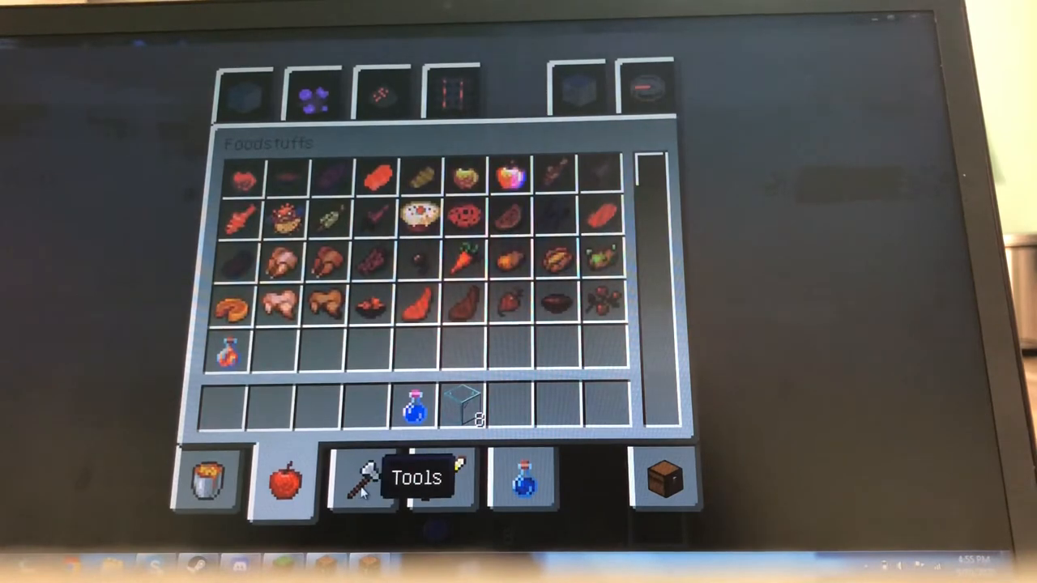
{"action": "left_click", "coordinate": [359, 486]}
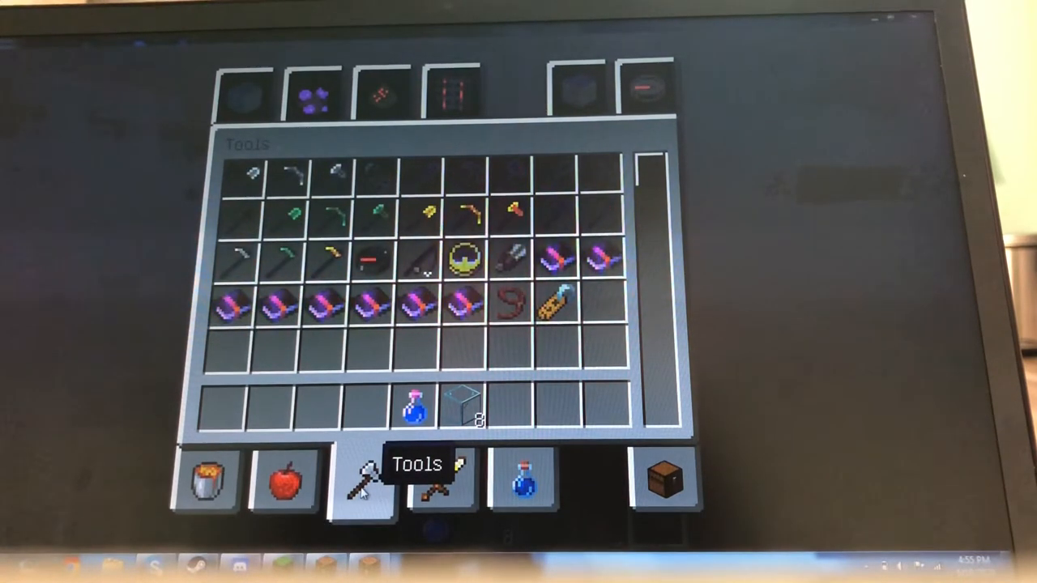
{"action": "mouse_move", "coordinate": [438, 486]}
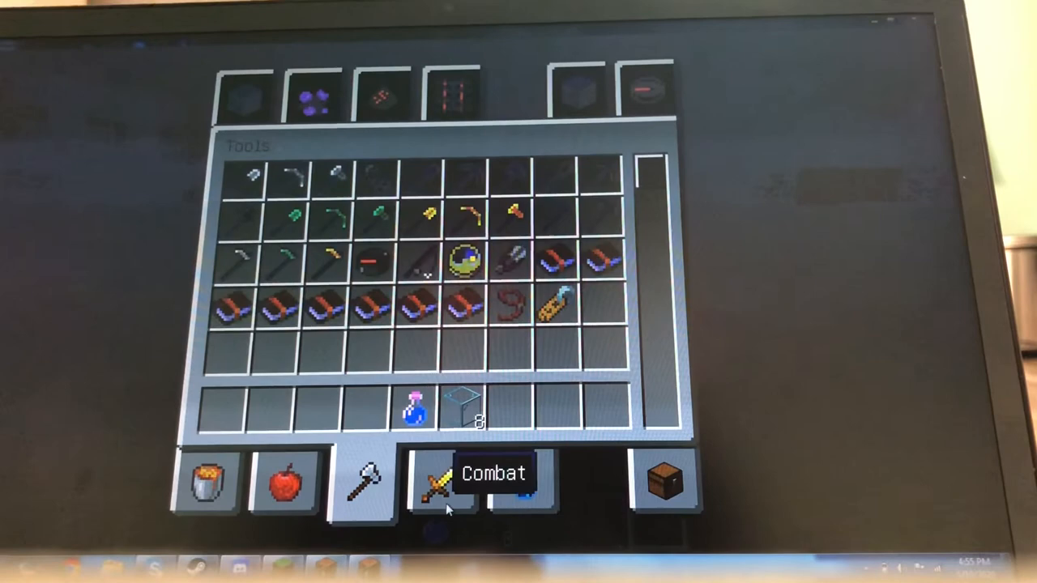
{"action": "left_click", "coordinate": [437, 484]}
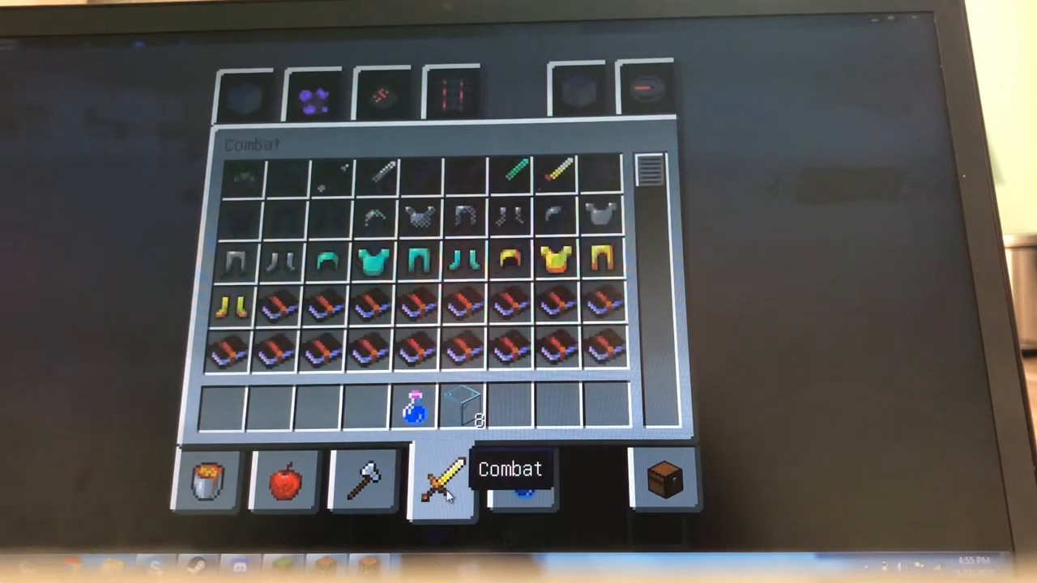
{"action": "mouse_move", "coordinate": [522, 490]}
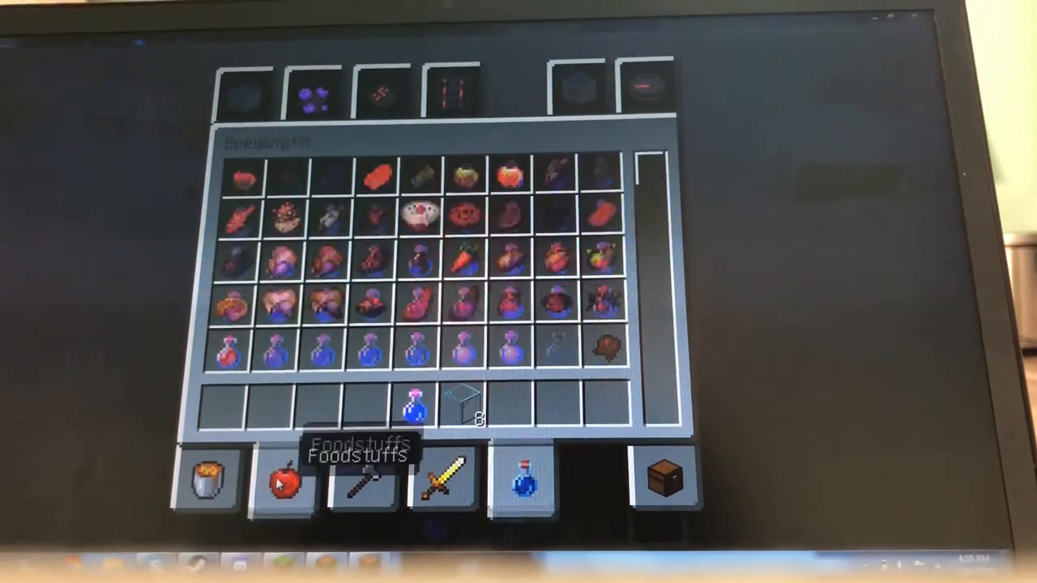
{"action": "left_click", "coordinate": [282, 488]}
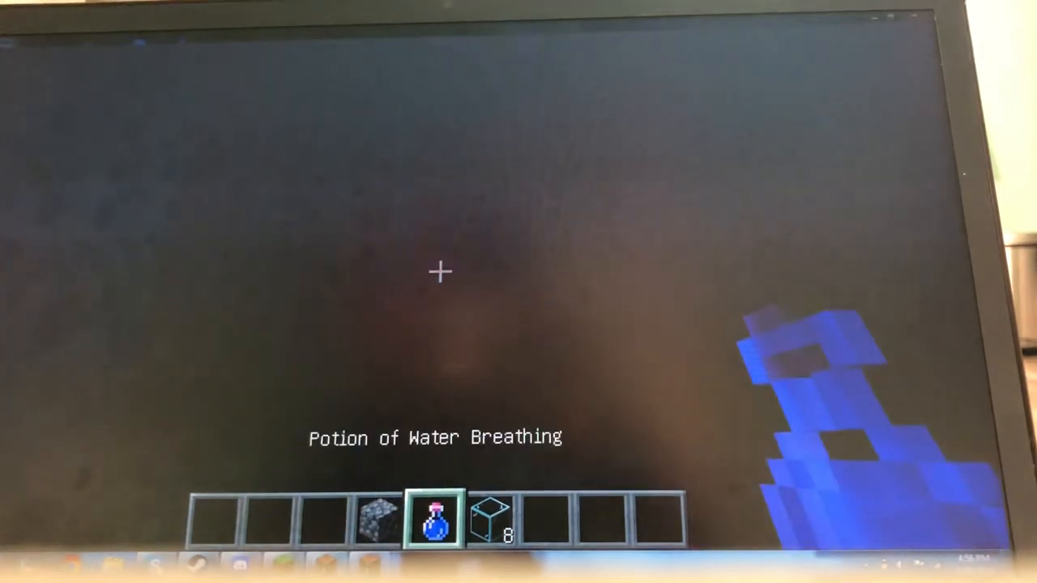
Cycle hotbar slots 6, 3 and 4 so Cobblestone becomes the held item.
{"action": "key", "text": "6"}
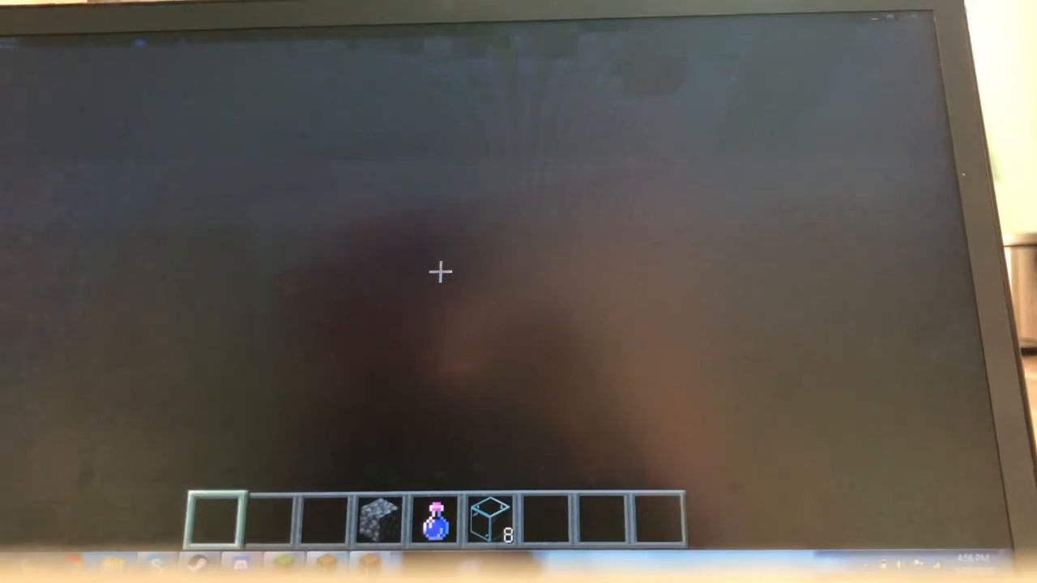
{"action": "key", "text": "3"}
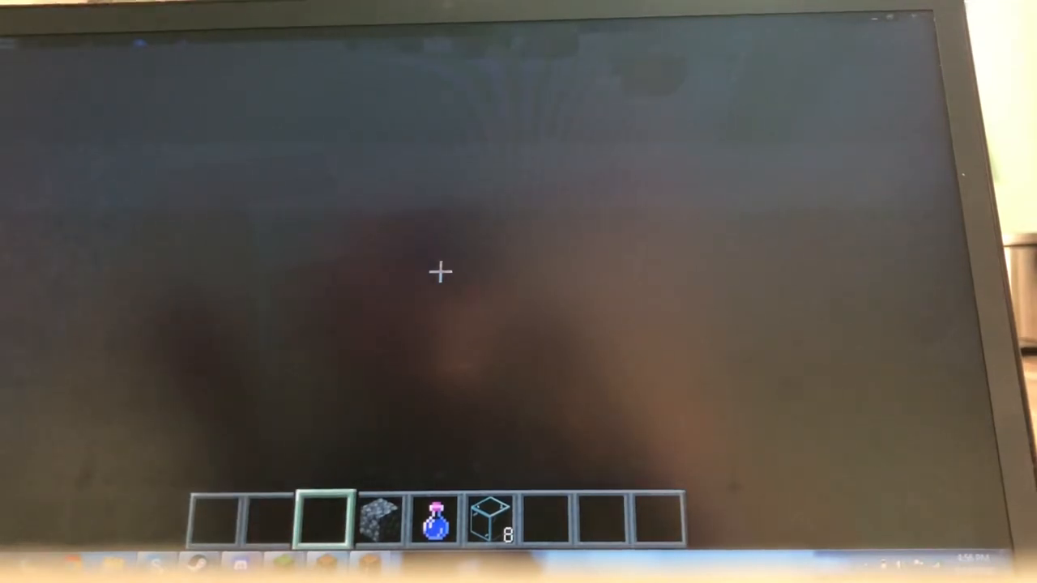
{"action": "key", "text": "4"}
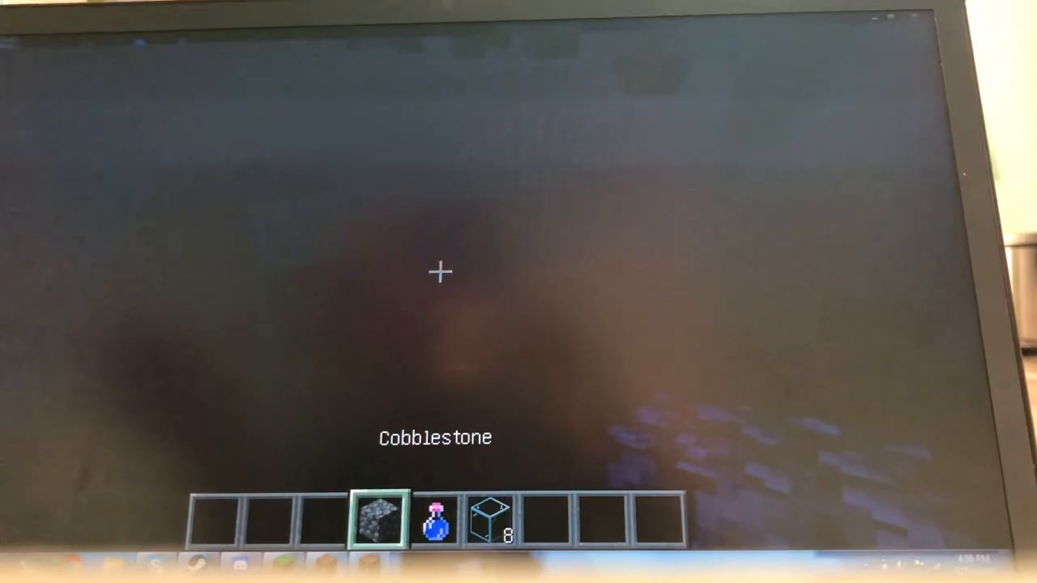